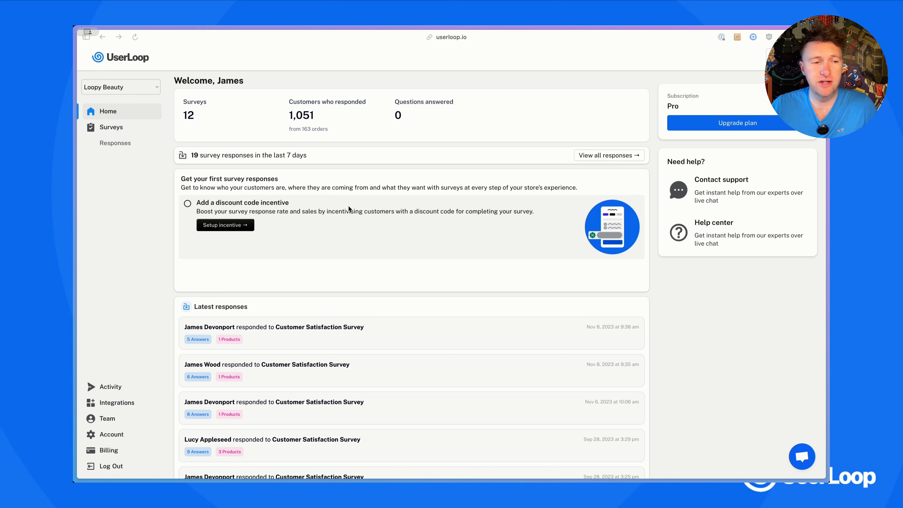
mouse_move(144, 354)
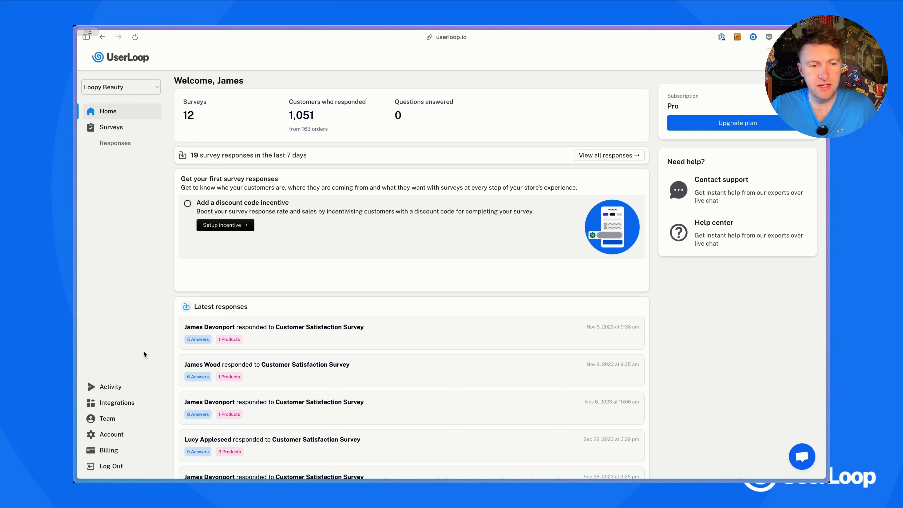
Go to Integrations and scroll to the disabled Meta Conversion API (Beta) section
click(115, 403)
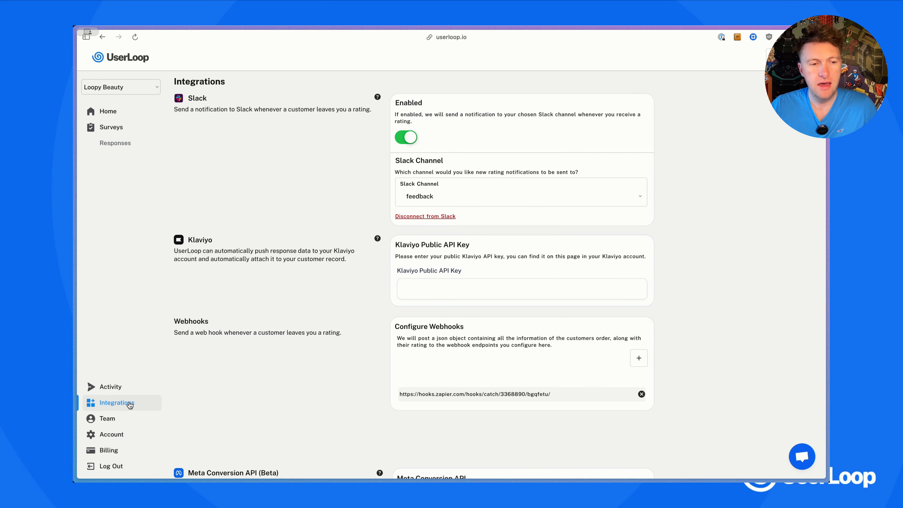
scroll(down, 3)
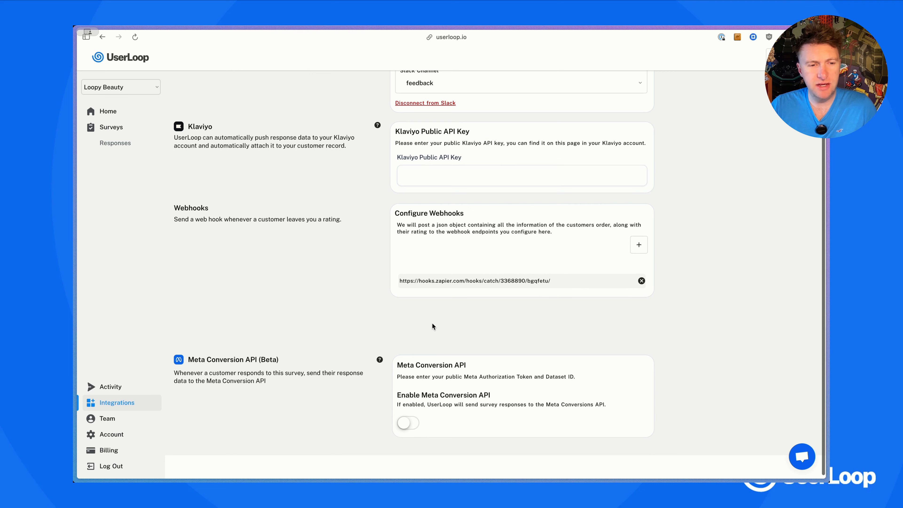
mouse_move(374, 329)
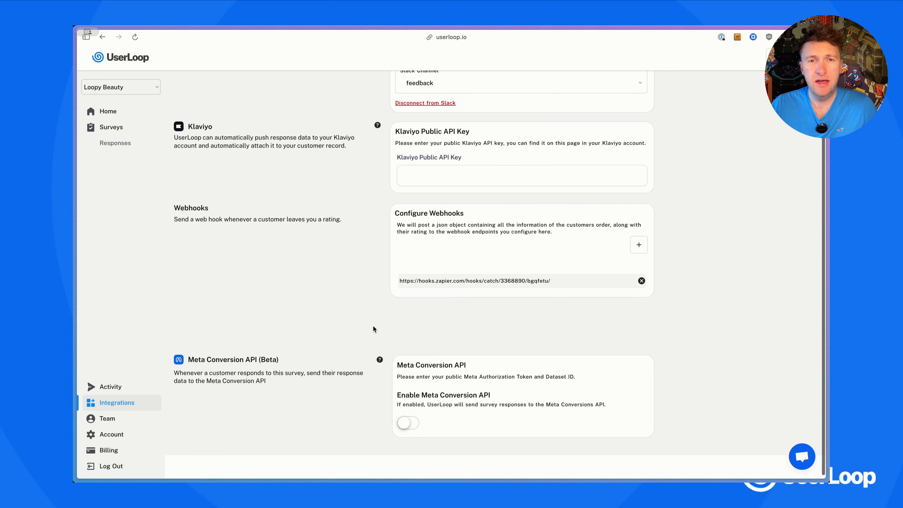
mouse_move(305, 339)
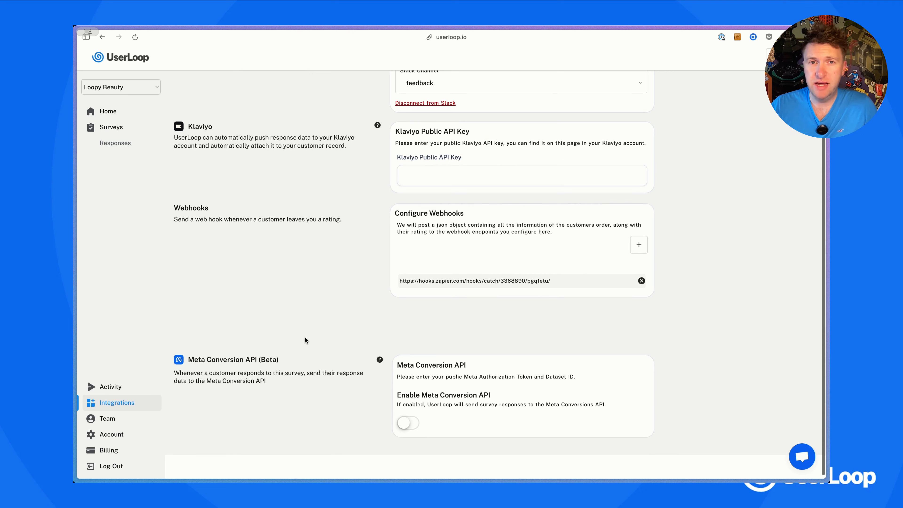
mouse_move(258, 350)
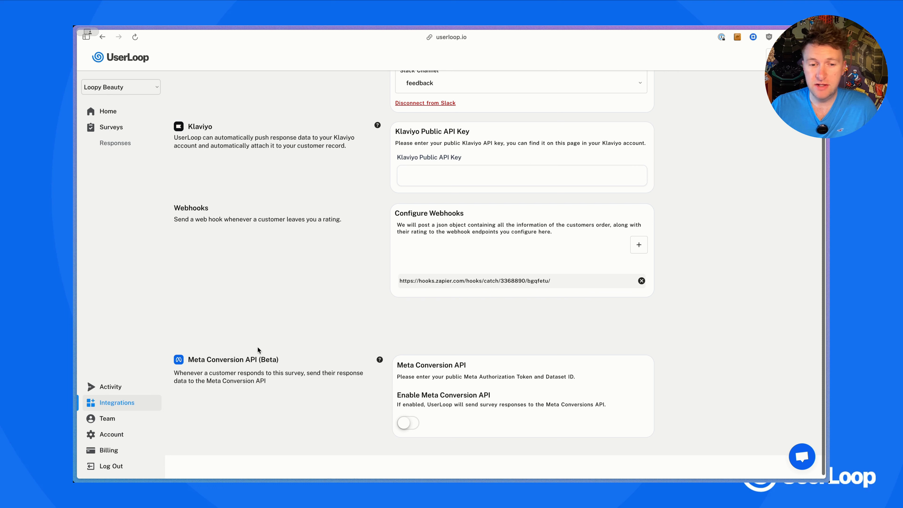
mouse_move(236, 357)
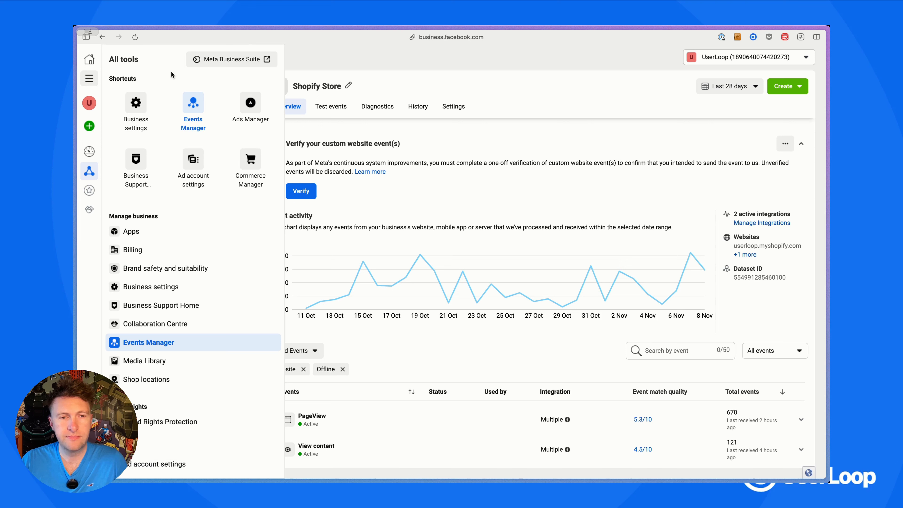
mouse_move(193, 114)
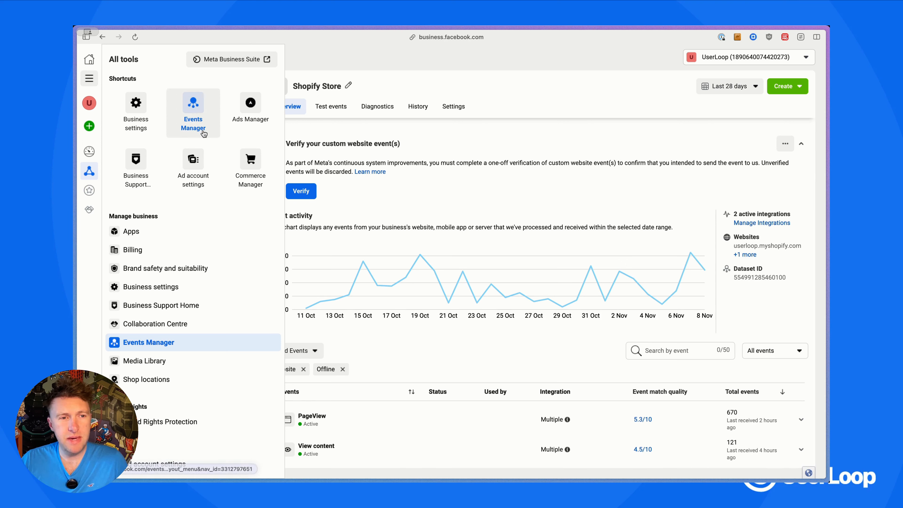
In Events Manager, select the Shopify Store data source and copy its Dataset ID
click(193, 112)
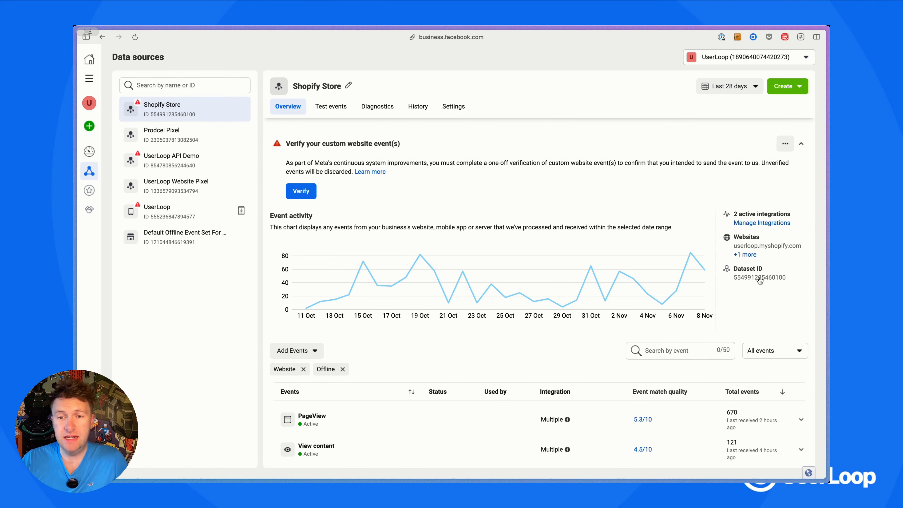
mouse_move(743, 281)
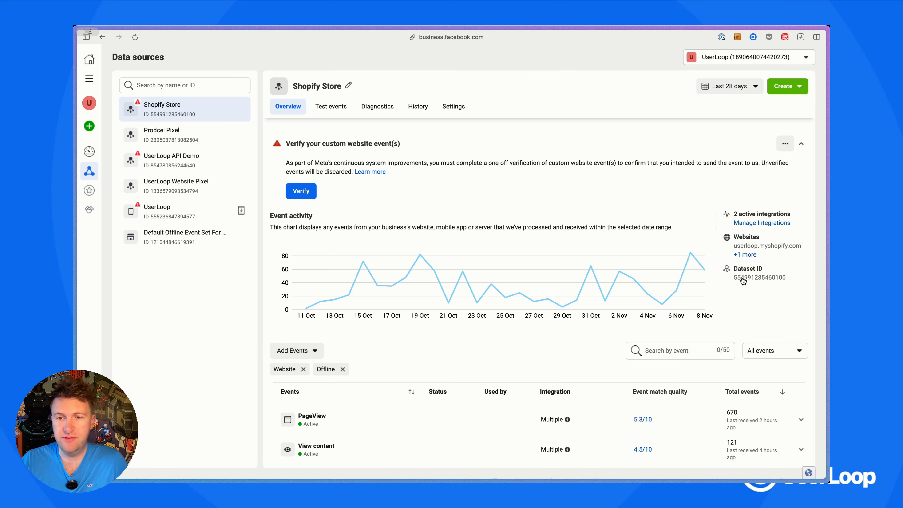
click(760, 278)
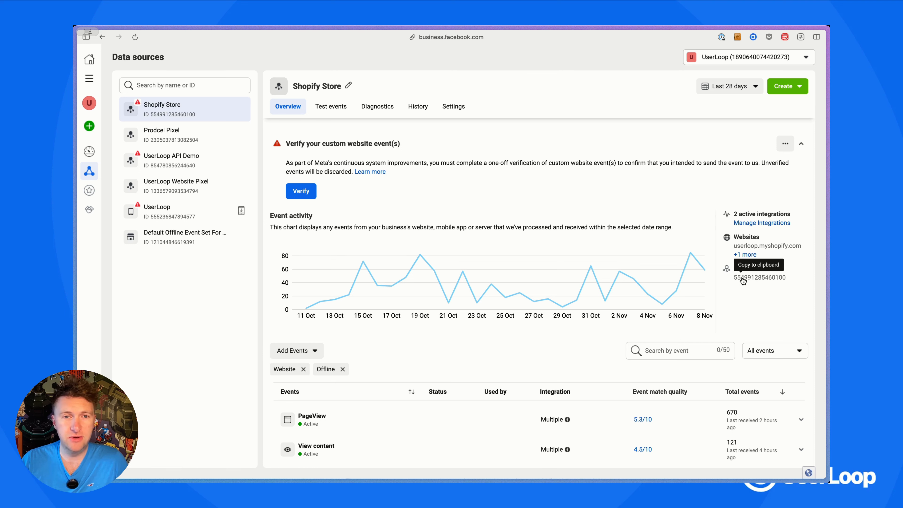
mouse_move(370, 136)
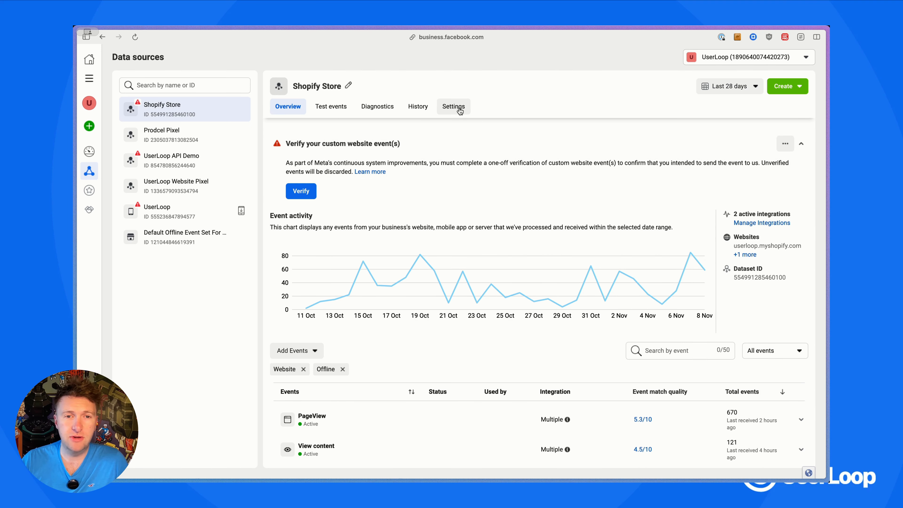
In the dataset's Settings under Conversions API direct integration, generate an access token and copy it
click(454, 107)
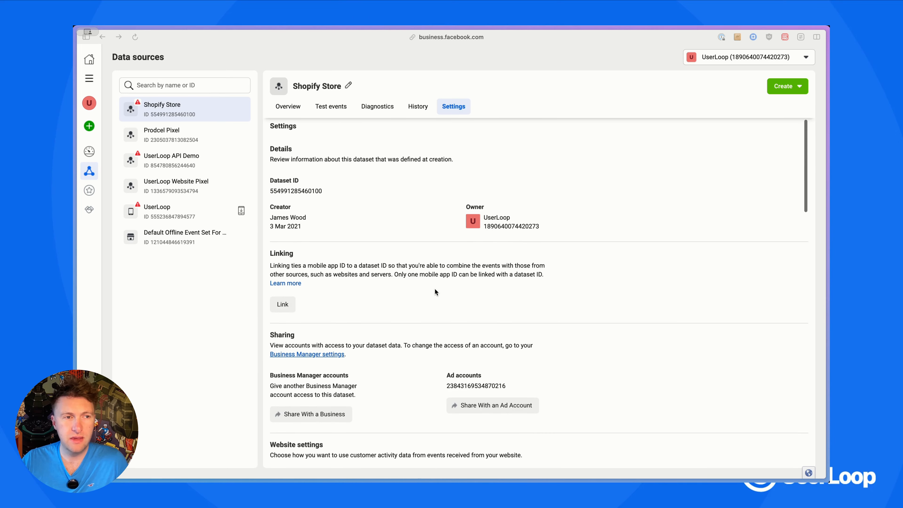
scroll(down, 3)
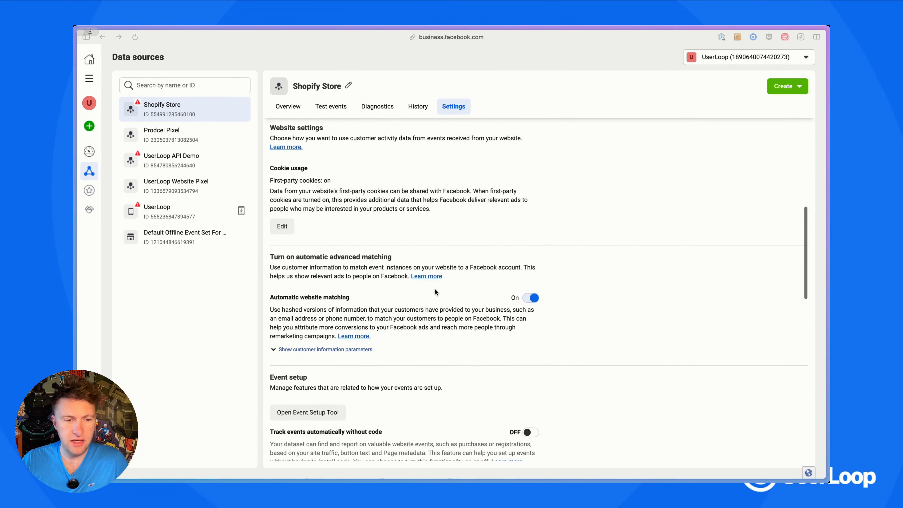
scroll(down, 3)
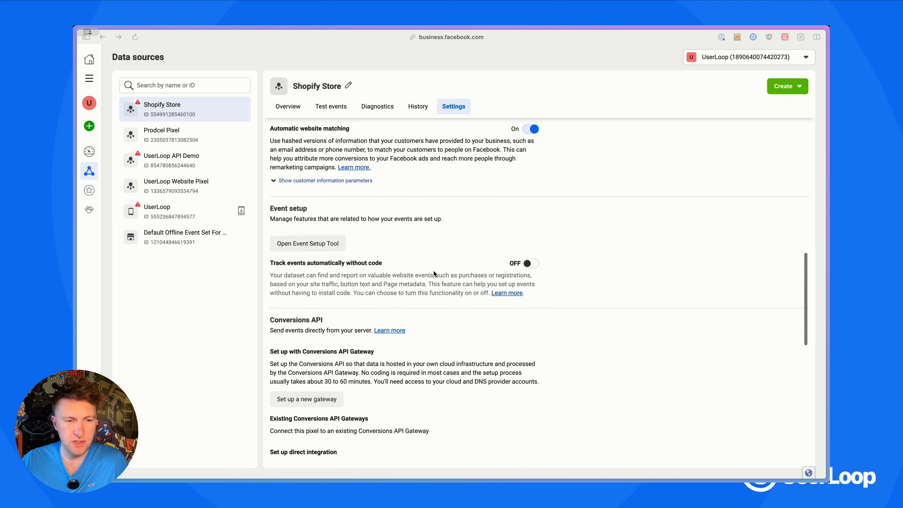
scroll(down, 3)
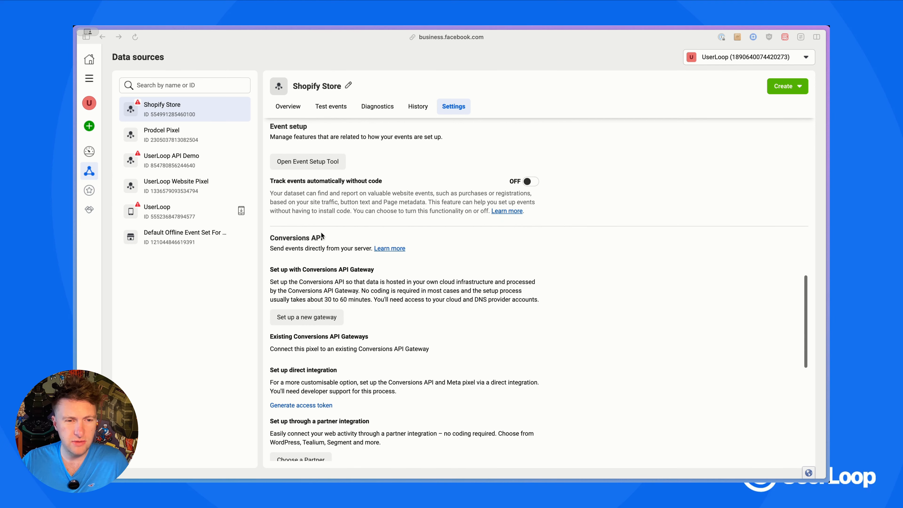
scroll(down, 3)
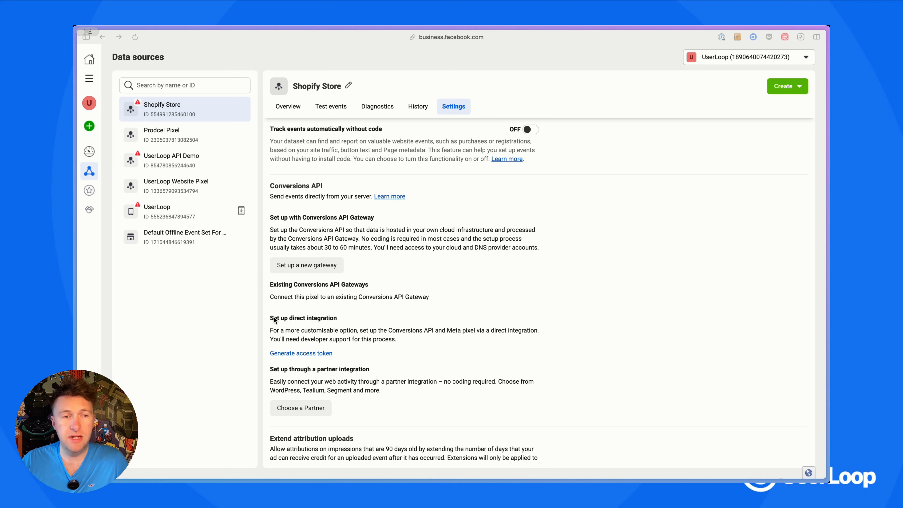
click(300, 353)
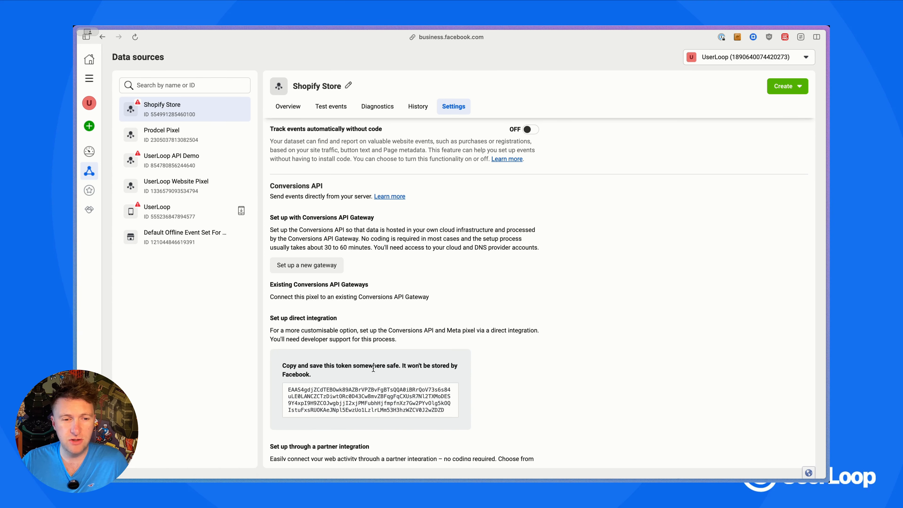
click(370, 400)
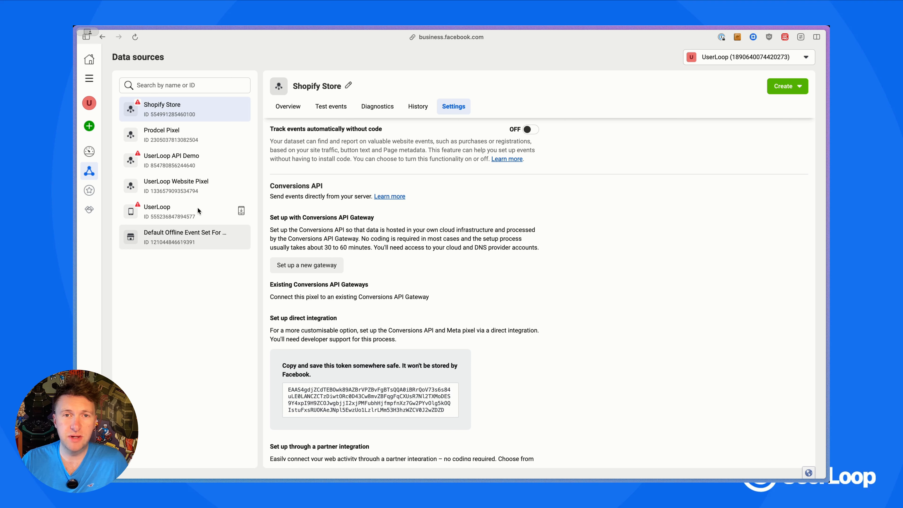
mouse_move(208, 200)
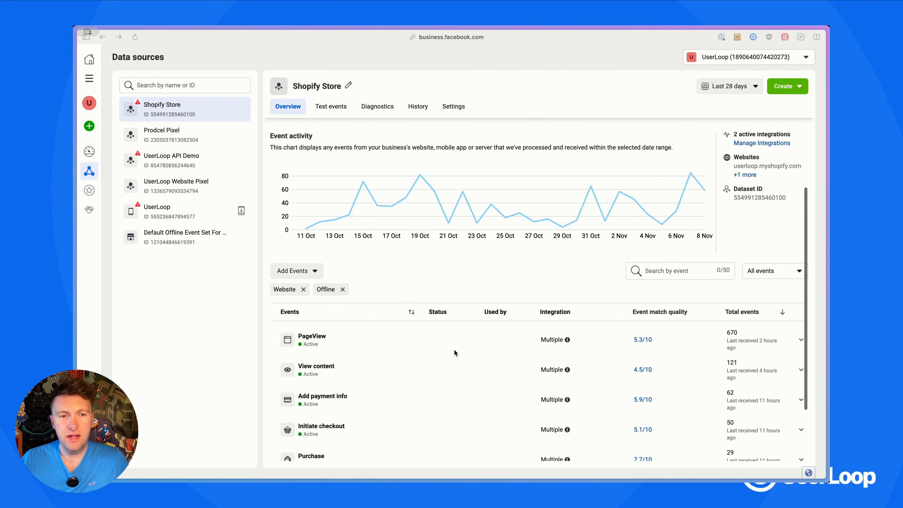
Scroll the events table to the New Survey Response row showing Active via Conversions API
scroll(down, 3)
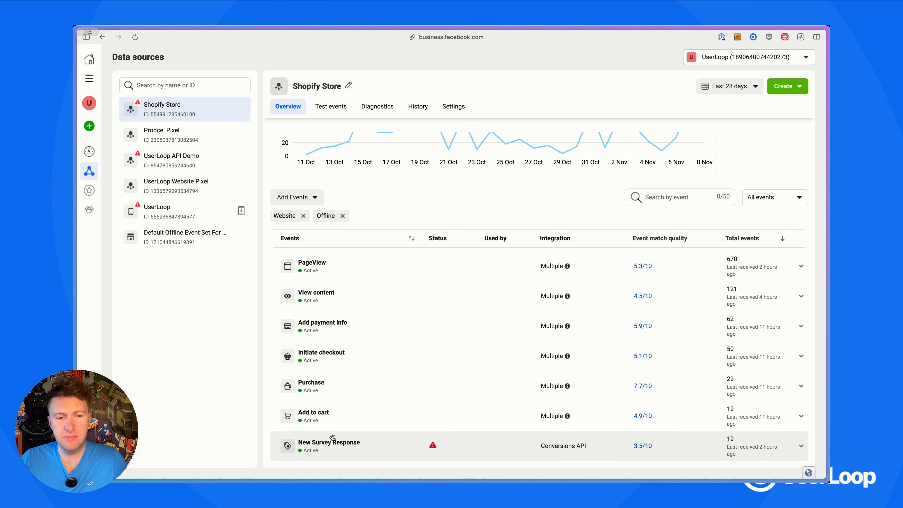
mouse_move(329, 449)
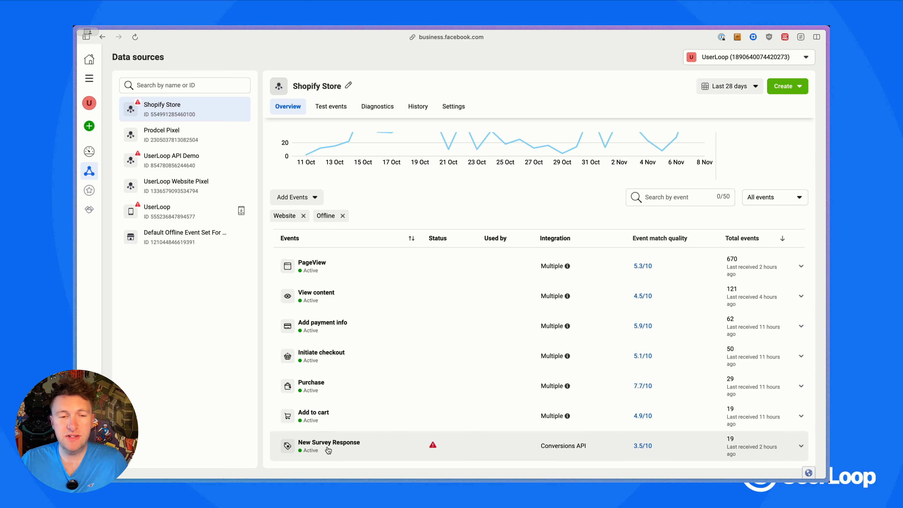
mouse_move(352, 453)
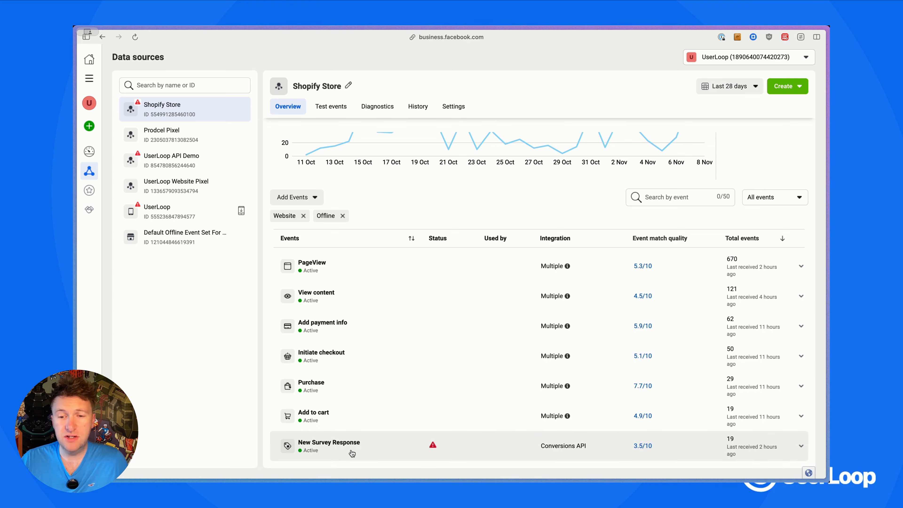
mouse_move(367, 455)
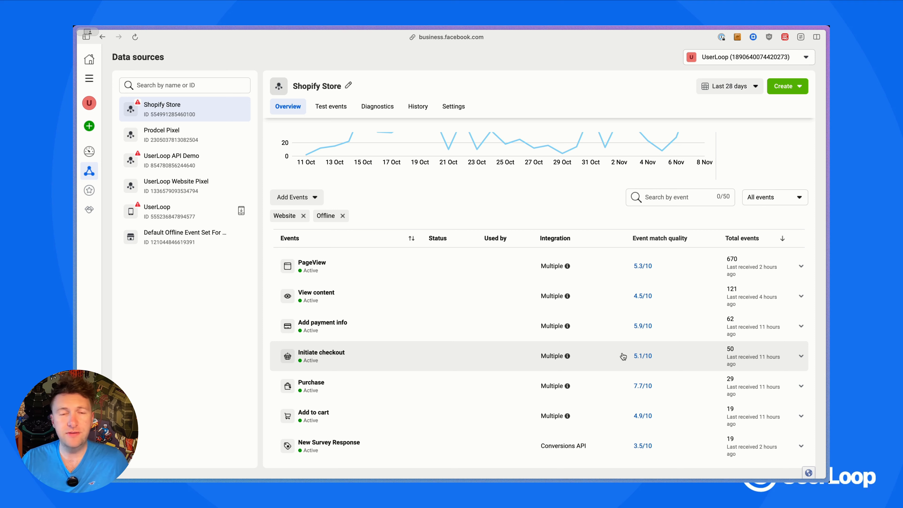
mouse_move(357, 441)
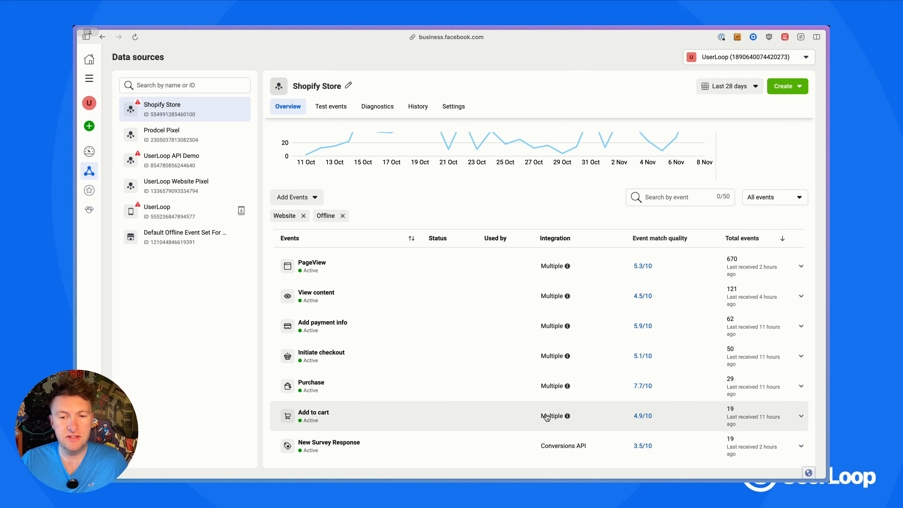
mouse_move(305, 446)
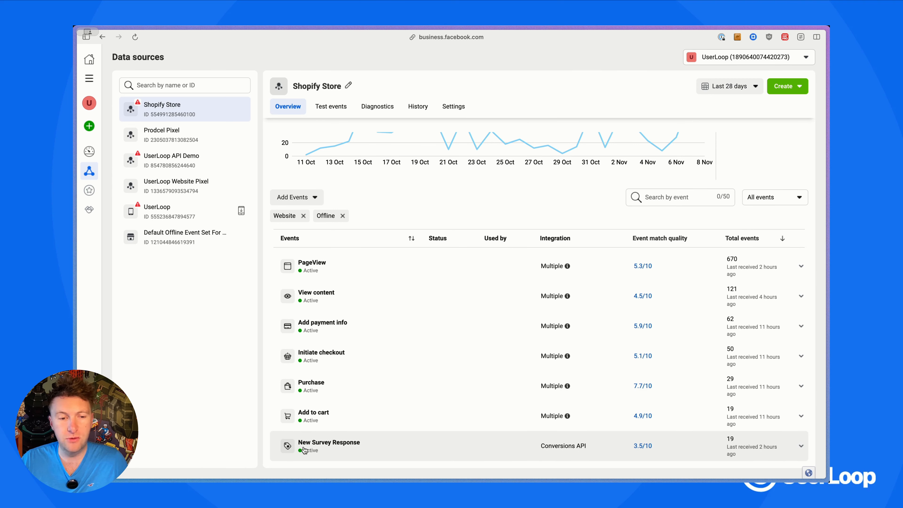
mouse_move(418, 426)
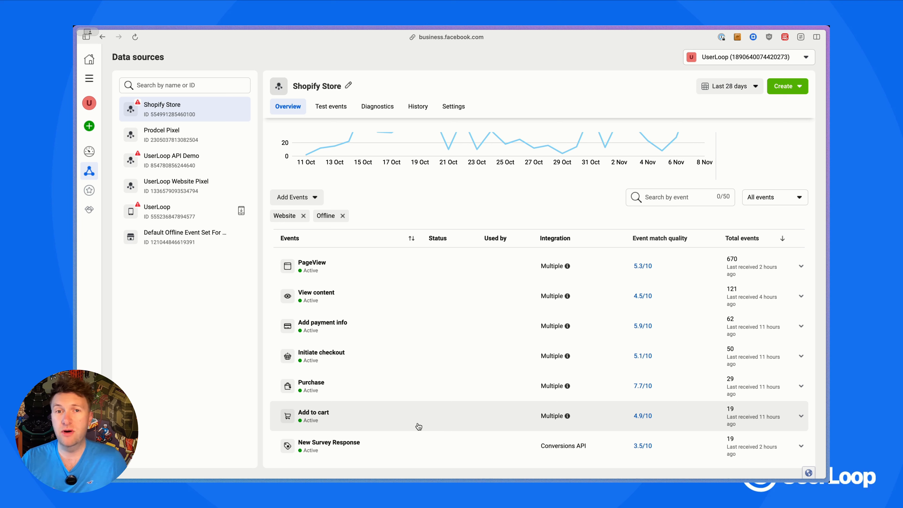
mouse_move(420, 427)
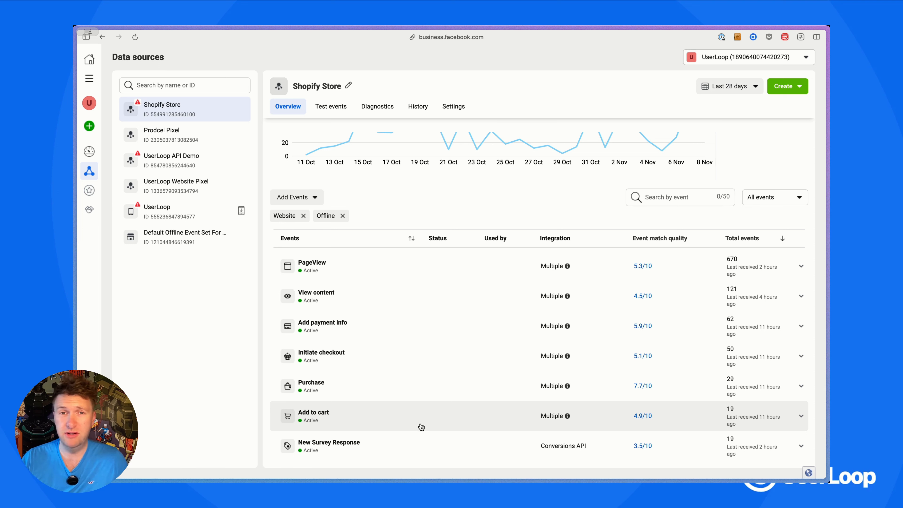